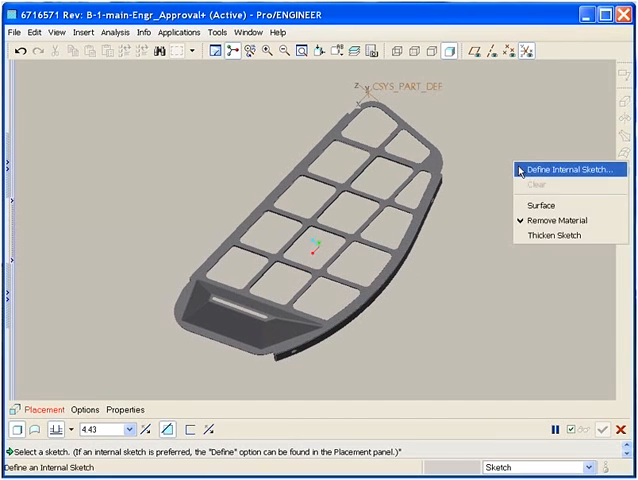
- Define an internal sketch on the sloped vent face and accept its references
{"action": "left_click", "coordinate": [563, 167]}
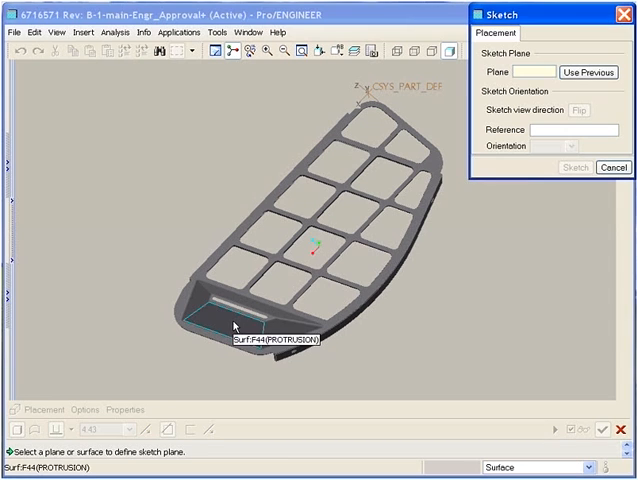
{"action": "left_click", "coordinate": [233, 322]}
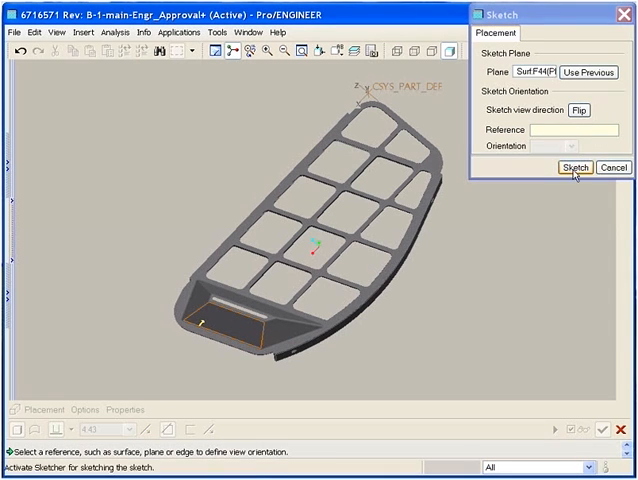
{"action": "left_click", "coordinate": [575, 167]}
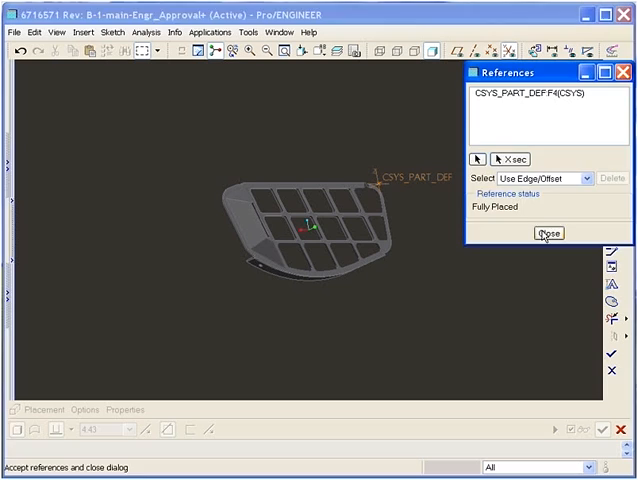
{"action": "left_click", "coordinate": [548, 233]}
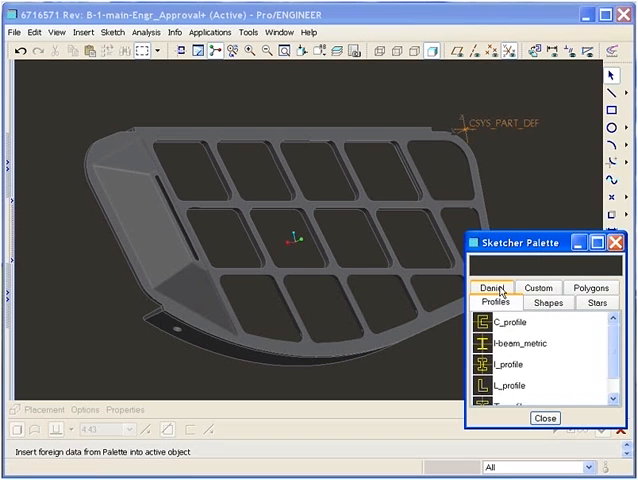
- Scroll the palette's Custom shapes list down to Intake_vent
{"action": "scroll", "scroll_direction": "down", "scroll_amount": 3}
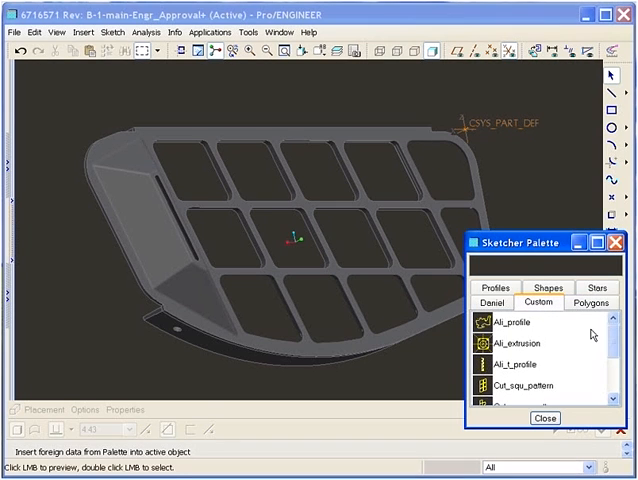
{"action": "scroll", "scroll_direction": "down", "scroll_amount": 3}
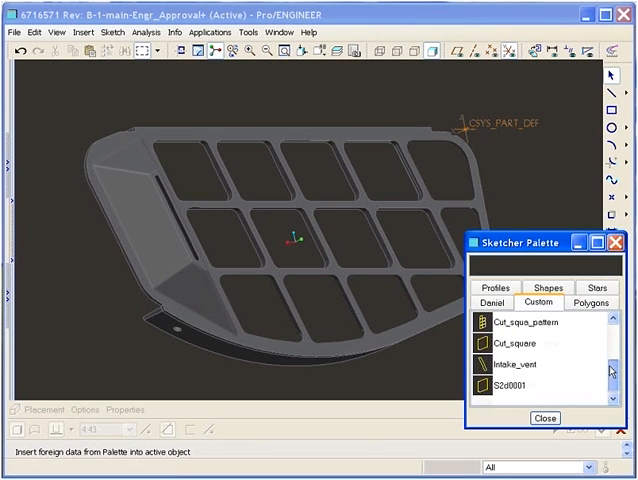
{"action": "mouse_move", "coordinate": [515, 363]}
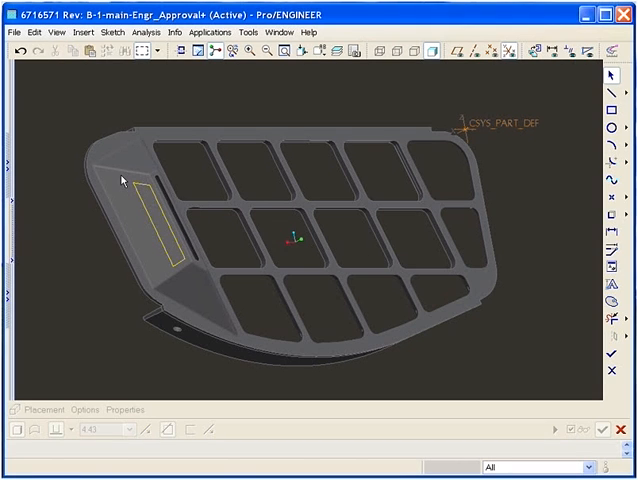
- Copy the Intake_vent outline and paste a second copy into the sketch
{"action": "left_click", "coordinate": [77, 52]}
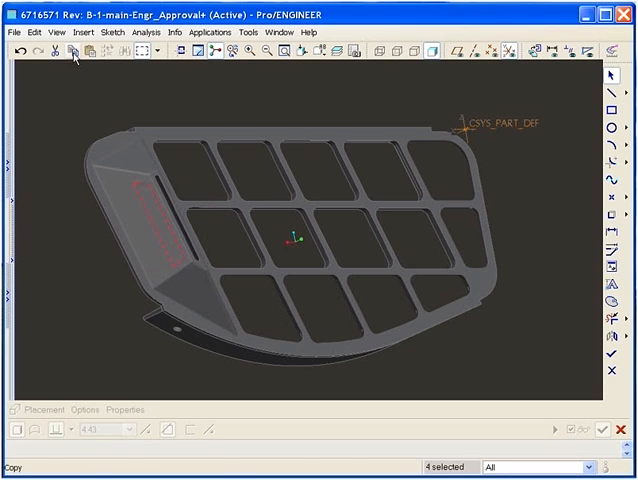
{"action": "left_click", "coordinate": [88, 51]}
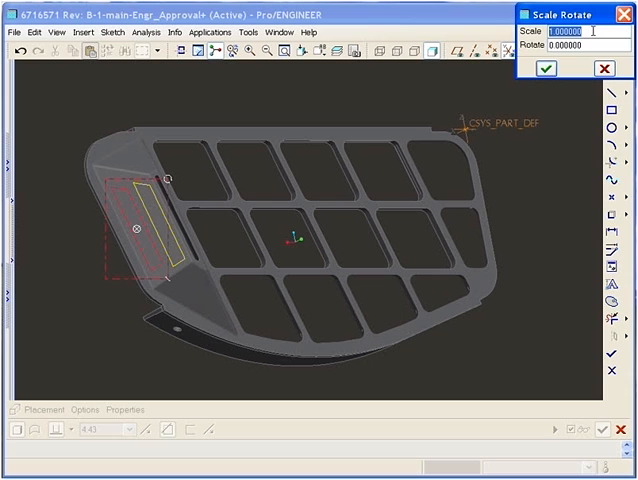
- Scale the pasted vent outline by 1.2 and accept it
{"action": "type", "text": "1.2"}
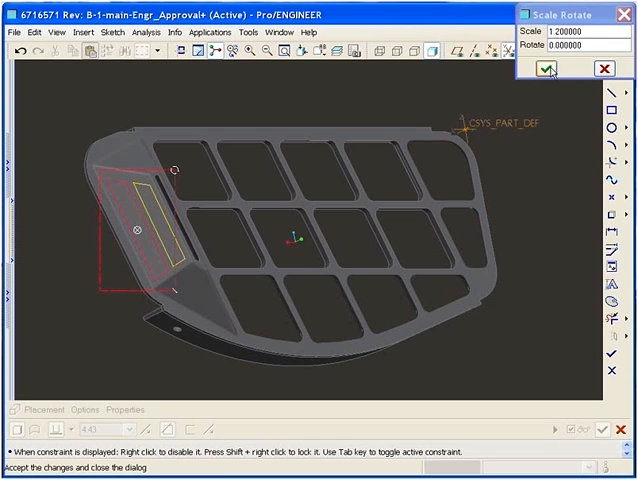
{"action": "left_click", "coordinate": [546, 69]}
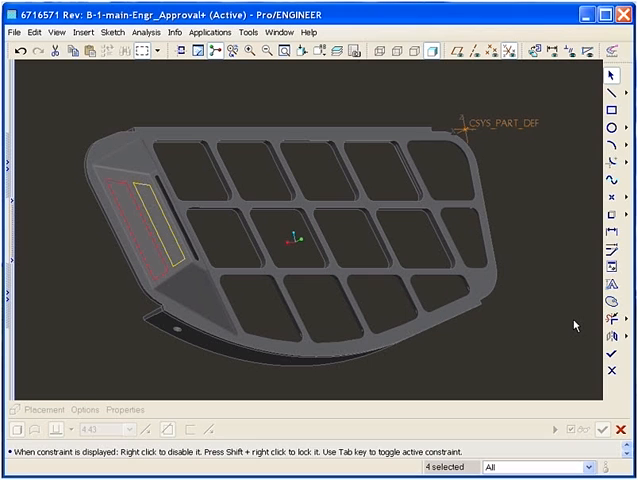